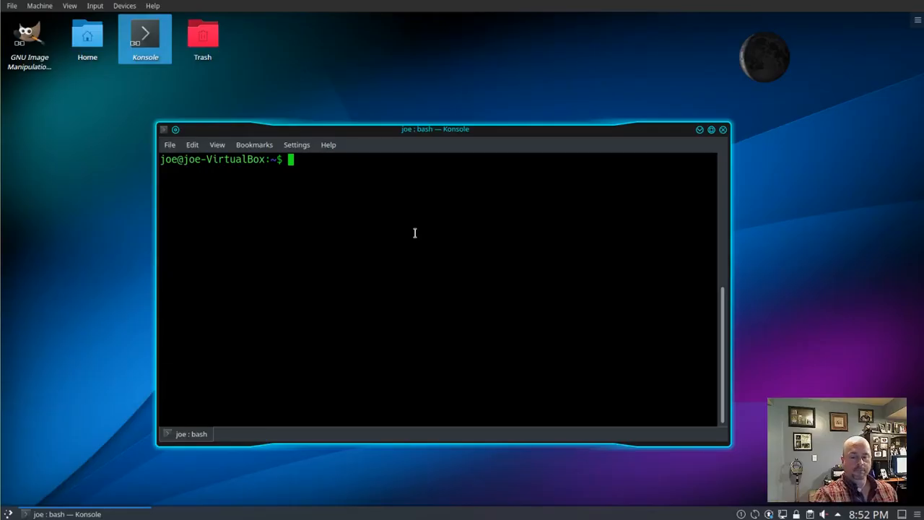
Step: Run 'shutdown' to schedule a system shutdown
{"action": "type", "text": "shu"}
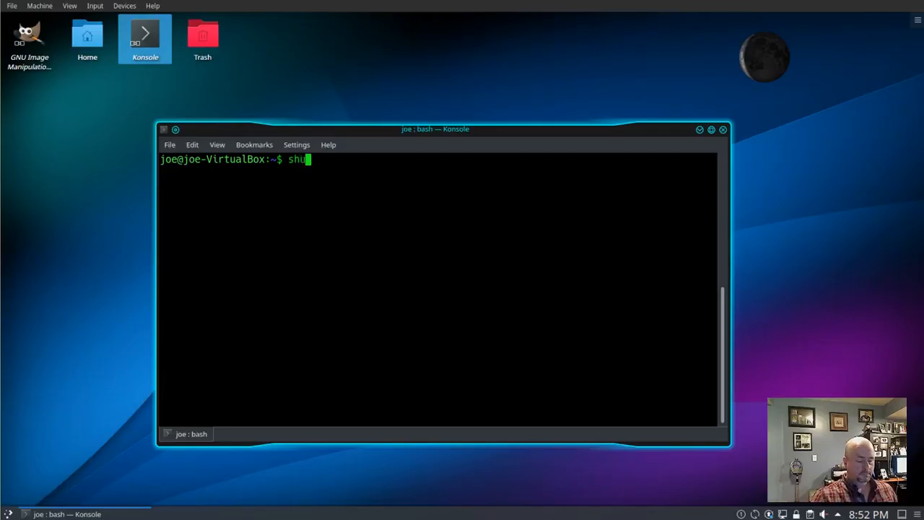
{"action": "type", "text": "tdown"}
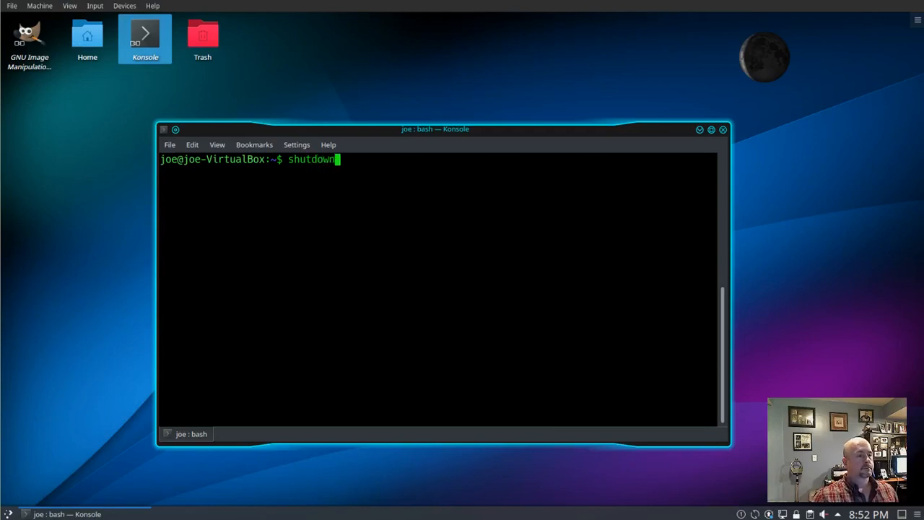
{"action": "key", "text": "Return"}
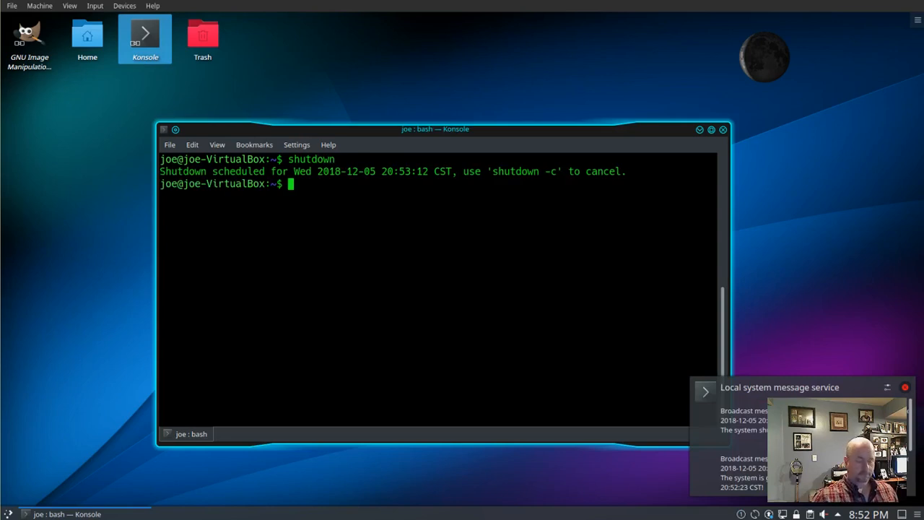
Step: Cancel the pending shutdown with 'shutdown -c'
{"action": "type", "text": "shutdown"}
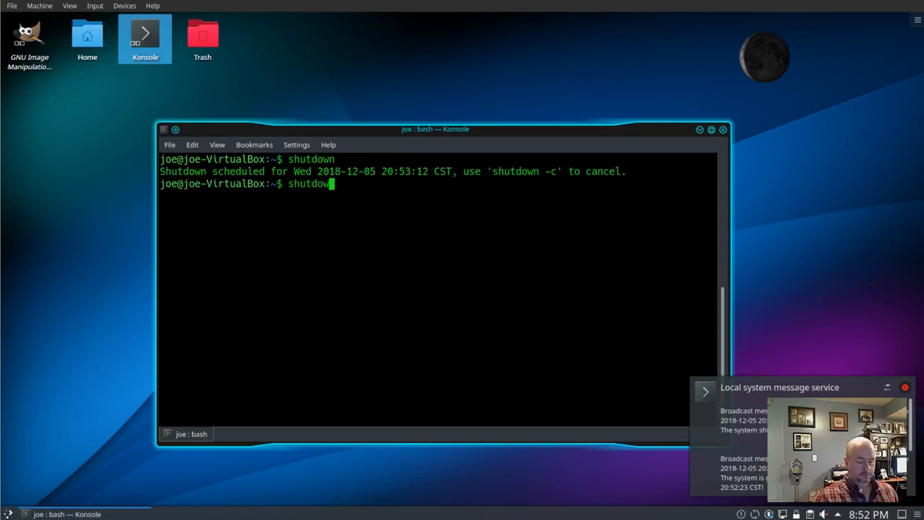
{"action": "type", "text": "-c"}
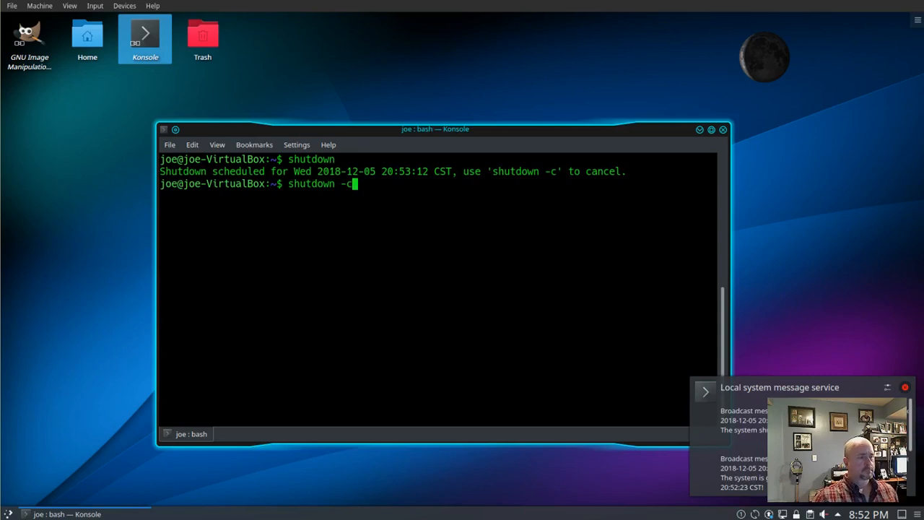
{"action": "key", "text": "Return"}
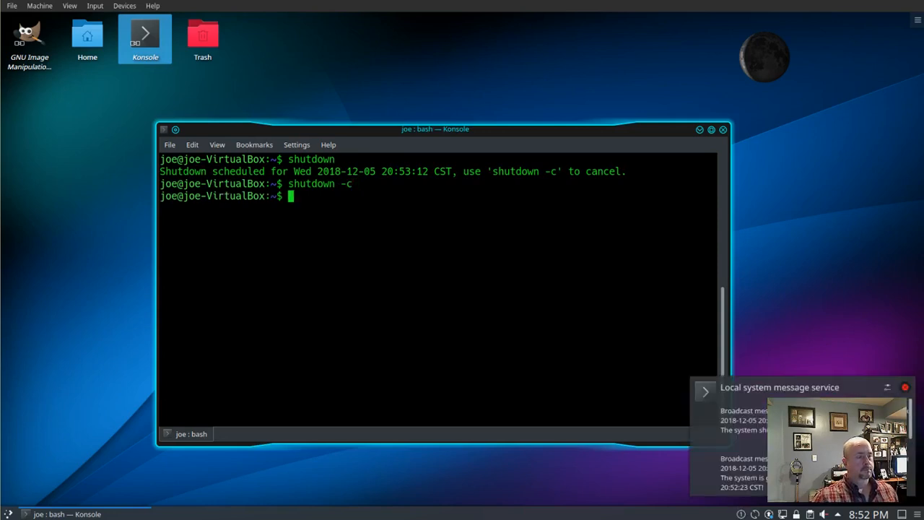
Step: Try the shutdown arguments +20, 15:00 and now, erasing each without running it
{"action": "type", "text": "sh"}
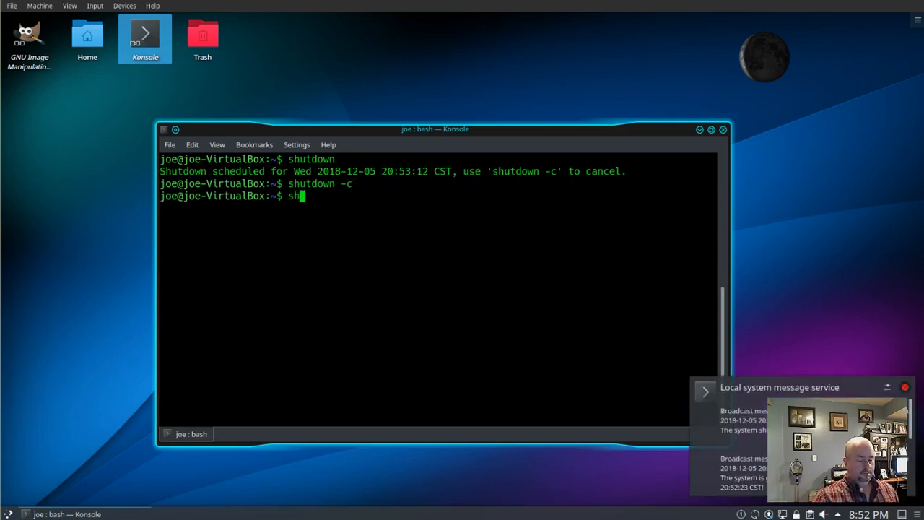
{"action": "type", "text": "utdown"}
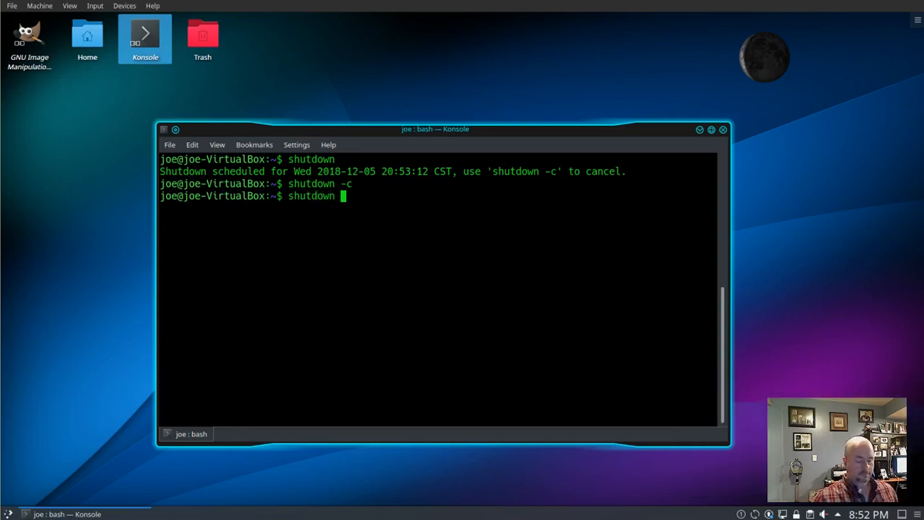
{"action": "type", "text": "+20"}
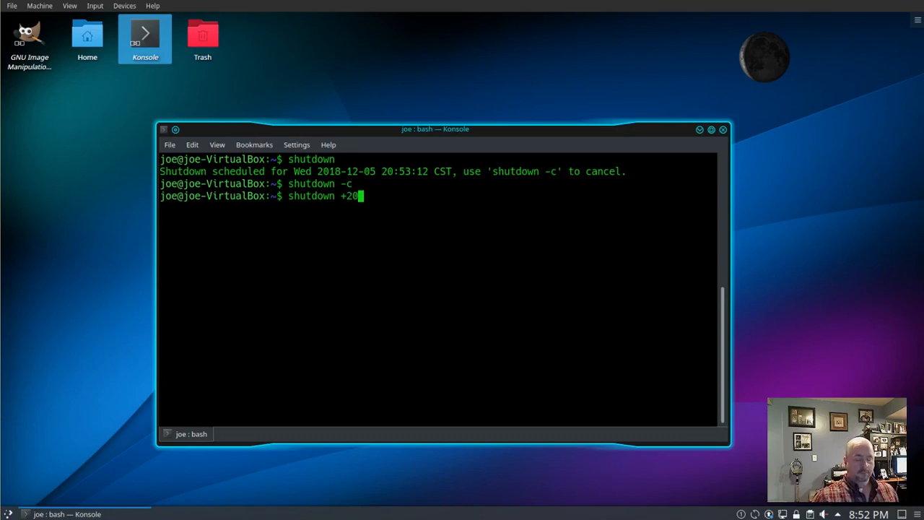
{"action": "type", "text": "15"}
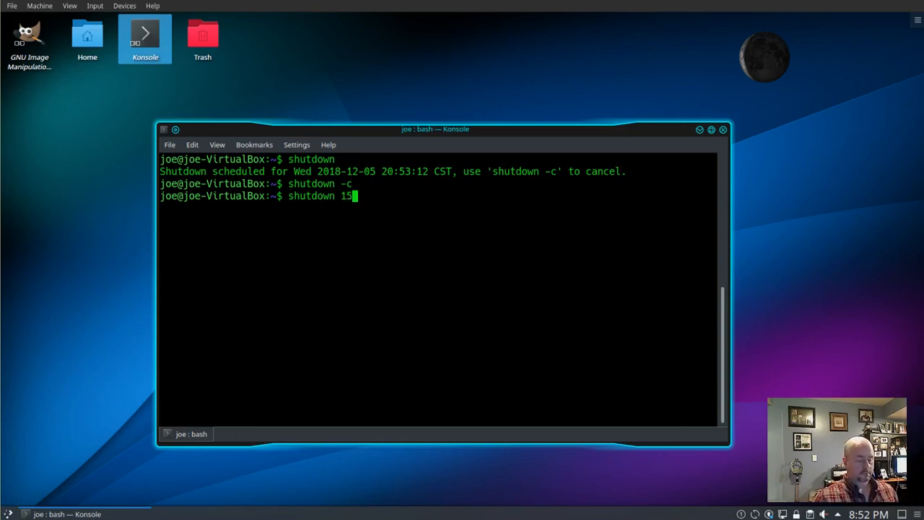
{"action": "type", "text": ":00"}
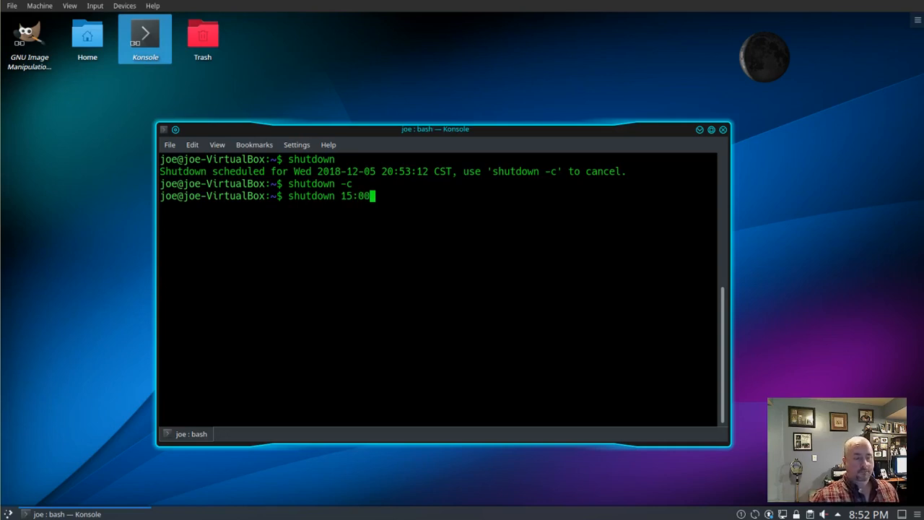
{"action": "key", "text": "BackSpace"}
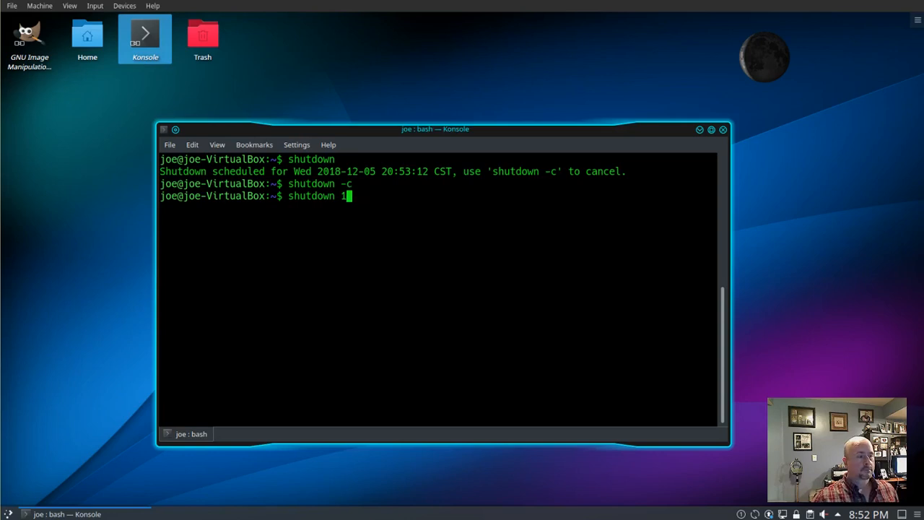
{"action": "type", "text": "ow"}
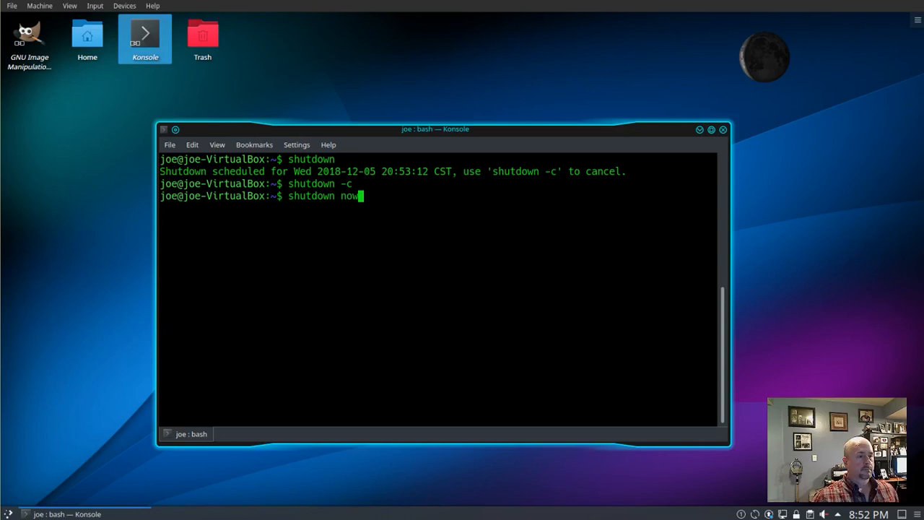
{"action": "key", "text": "BackSpace"}
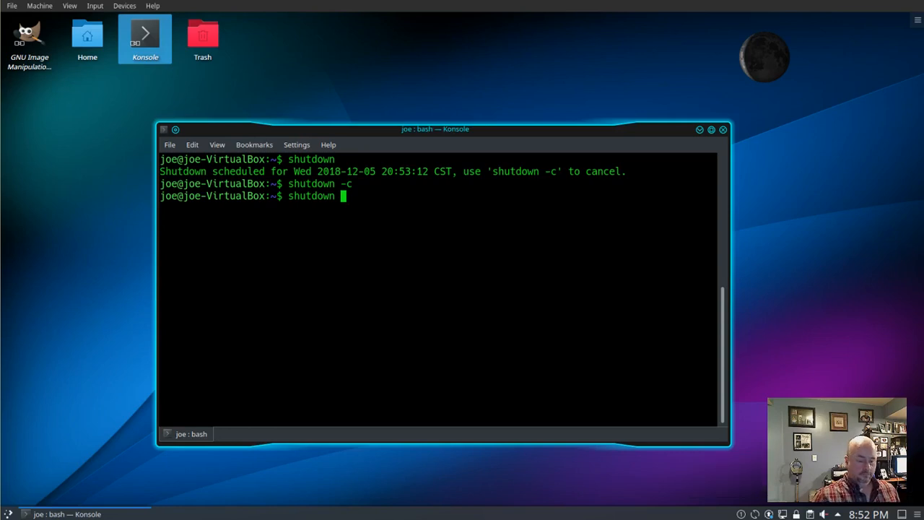
Step: Add -r and try the now and +20 restart arguments, erasing each
{"action": "type", "text": "-r"}
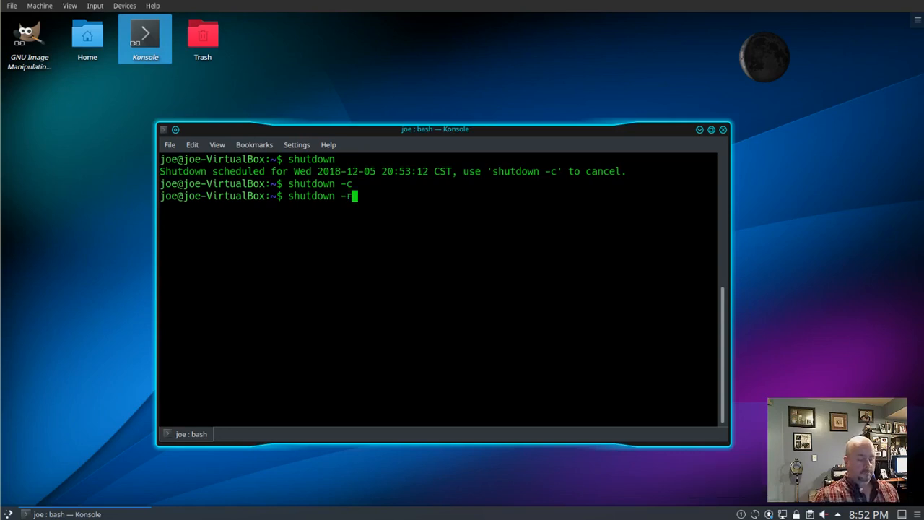
{"action": "type", "text": "now"}
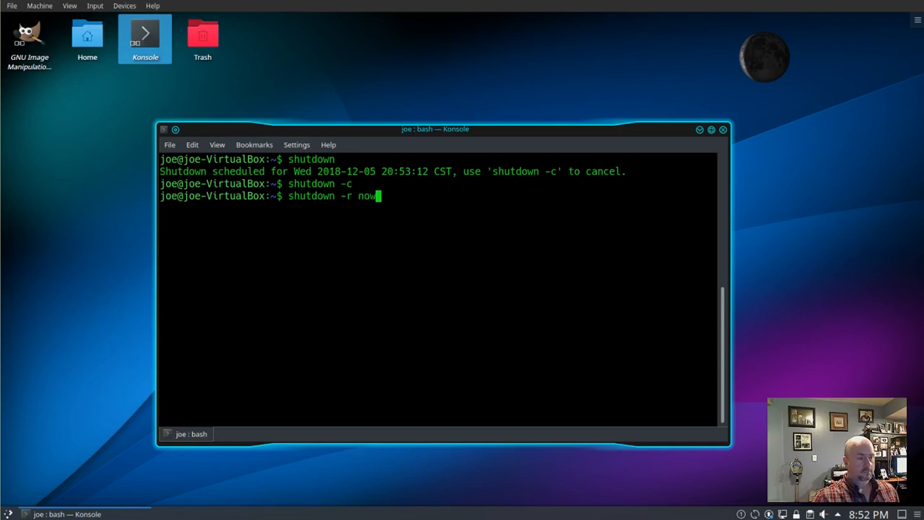
{"action": "key", "text": "BackSpace"}
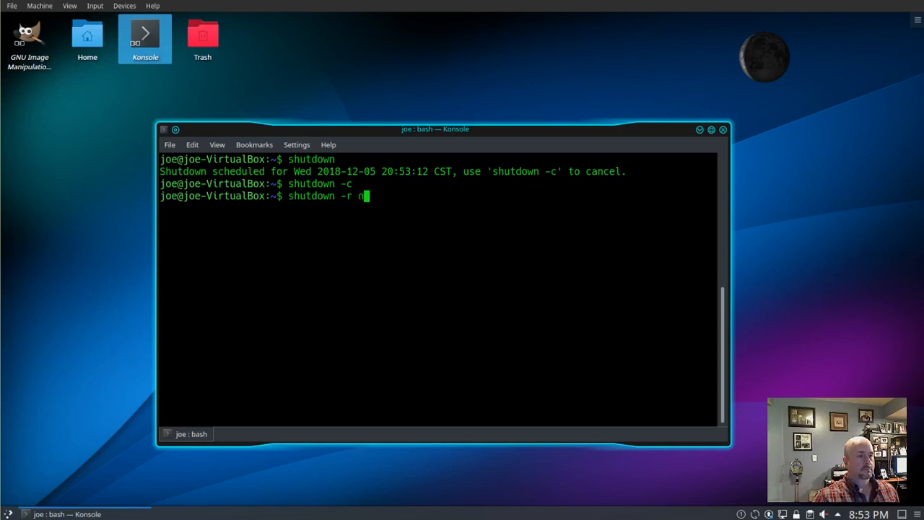
{"action": "type", "text": "+"}
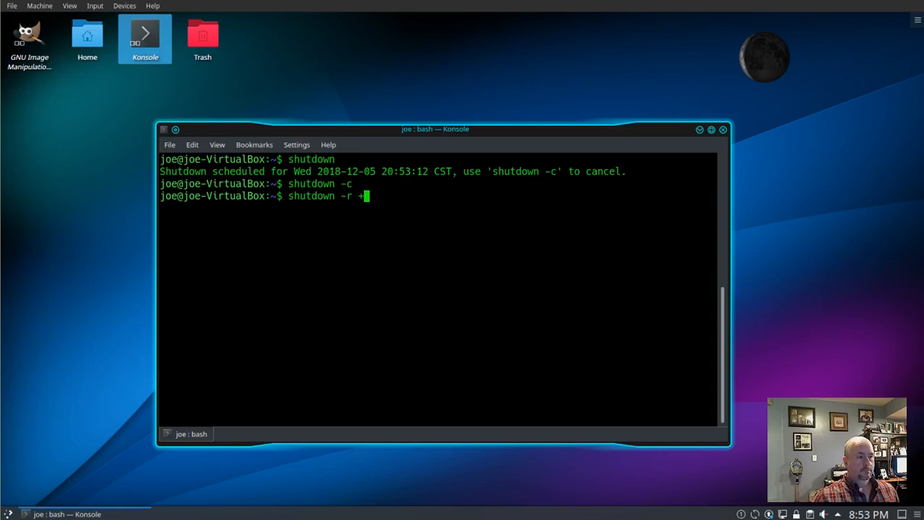
{"action": "type", "text": "20"}
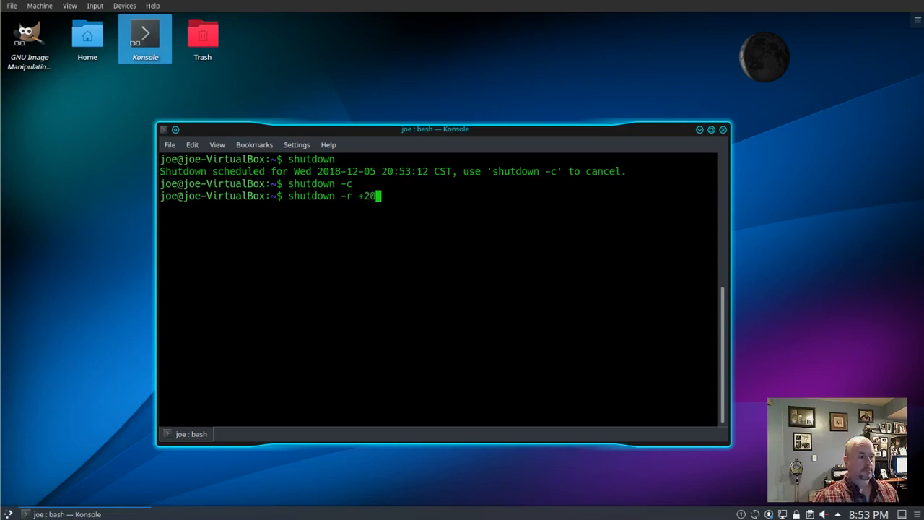
{"action": "key", "text": "BackSpace"}
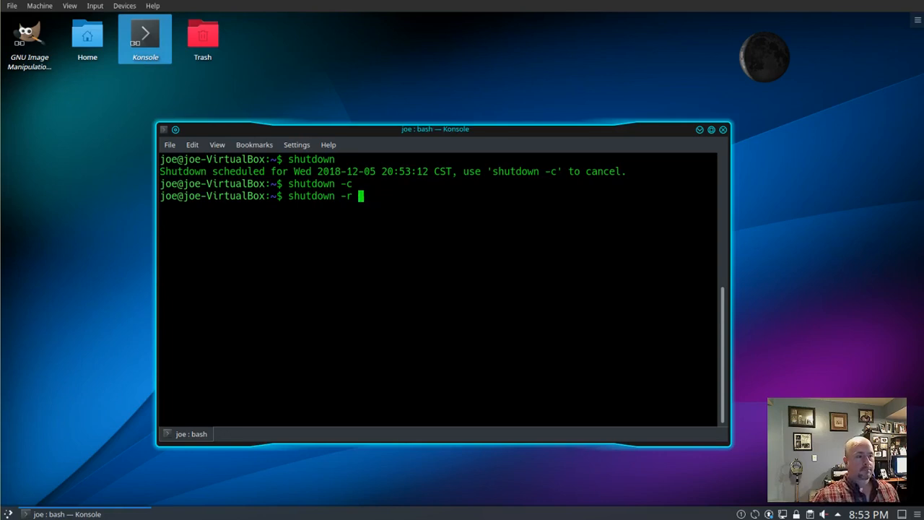
Step: Try 15:00, then run 'shutdown -r now' to reboot immediately
{"action": "type", "text": "15:"}
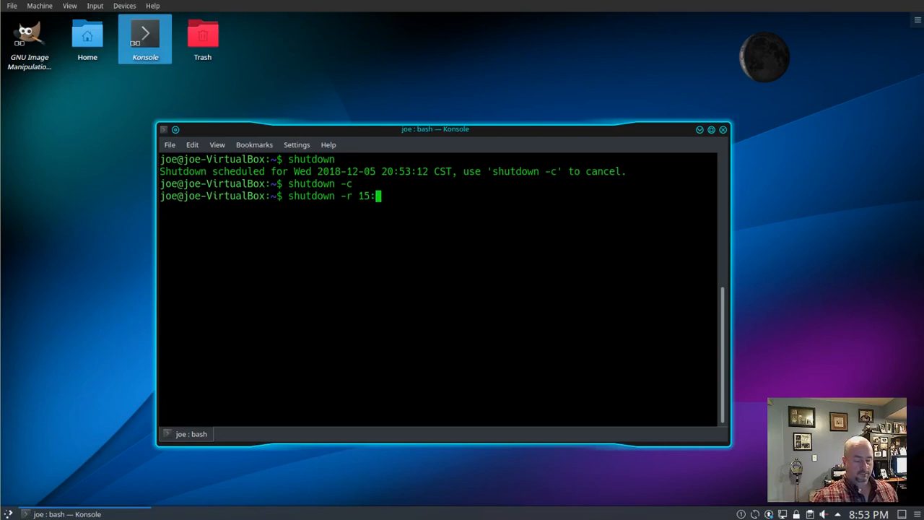
{"action": "type", "text": "00"}
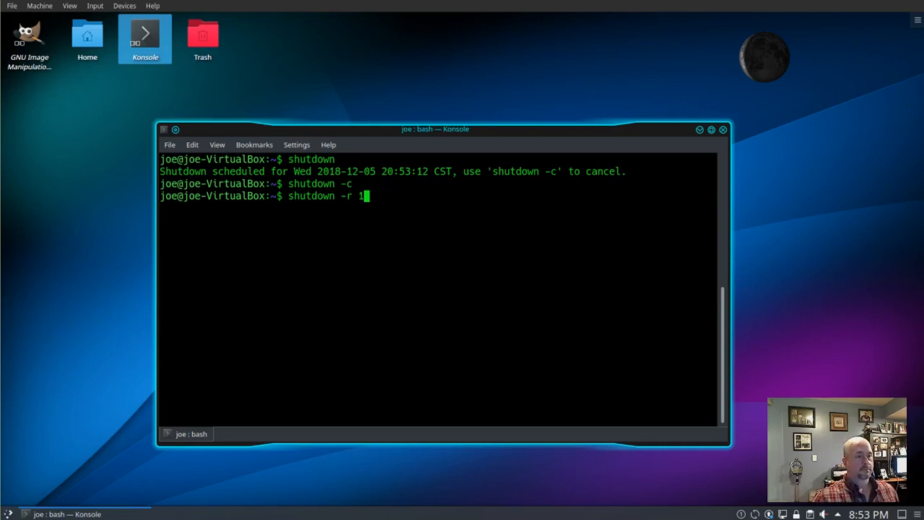
{"action": "key", "text": "BackSpace"}
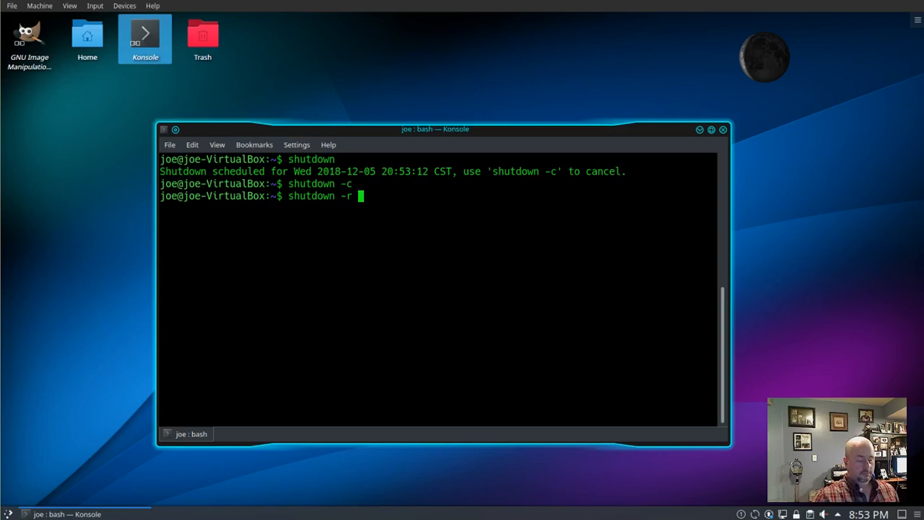
{"action": "type", "text": "now"}
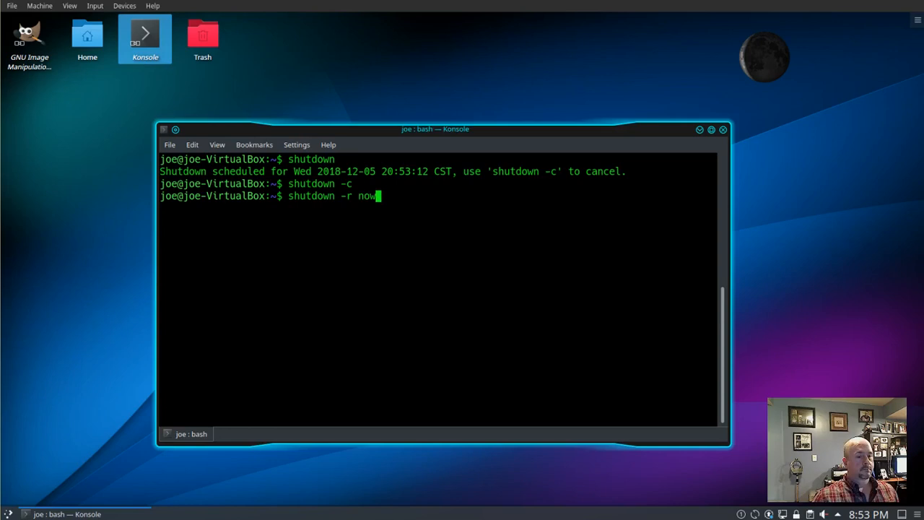
{"action": "key", "text": "Return"}
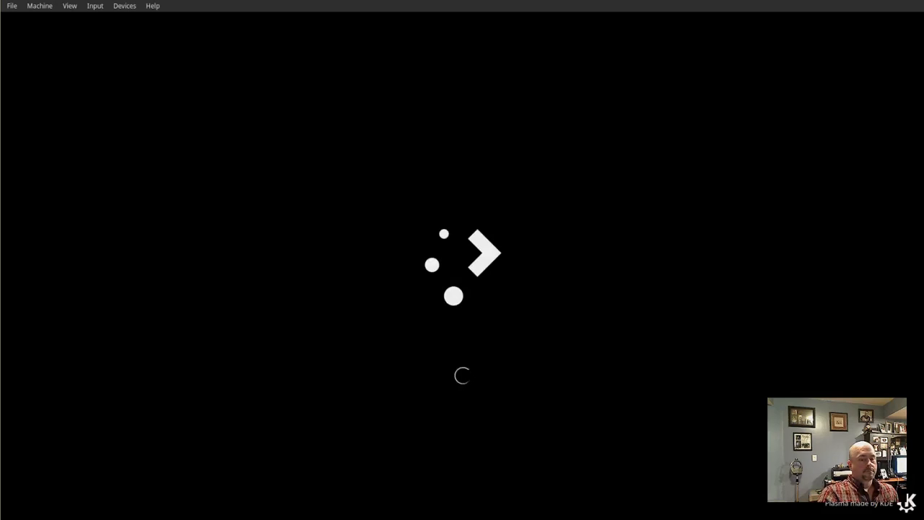